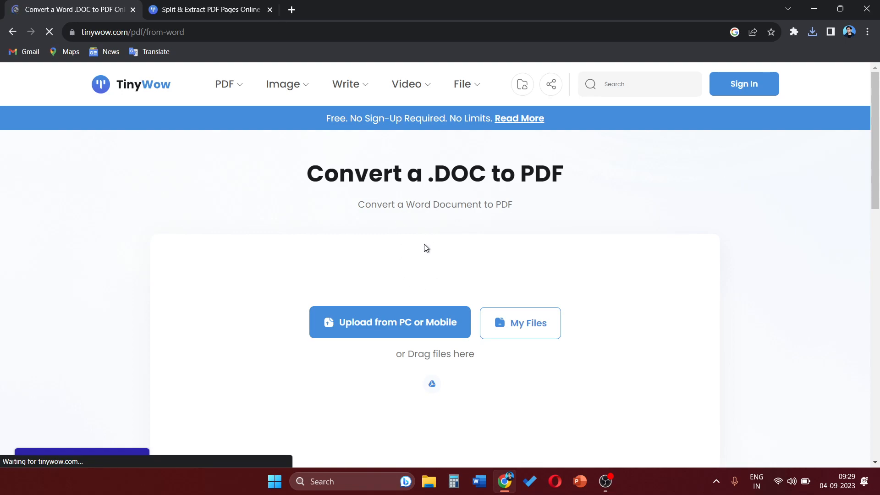
mouse_move(154, 91)
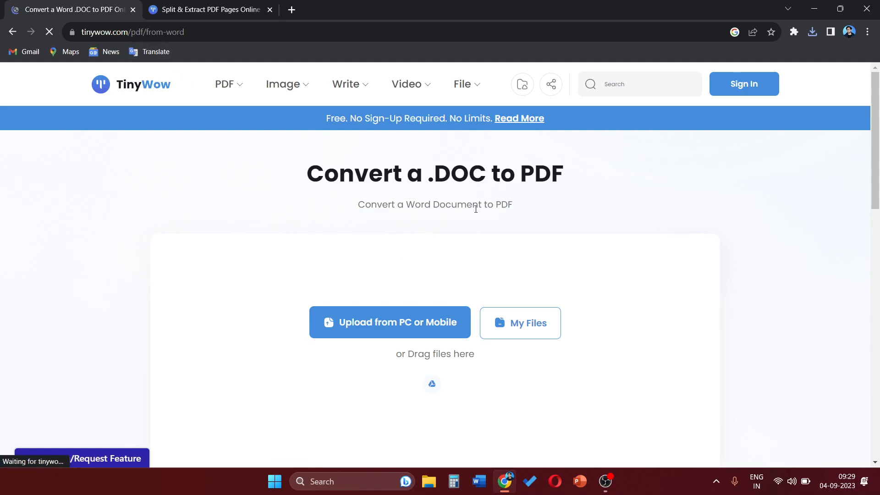
mouse_move(415, 331)
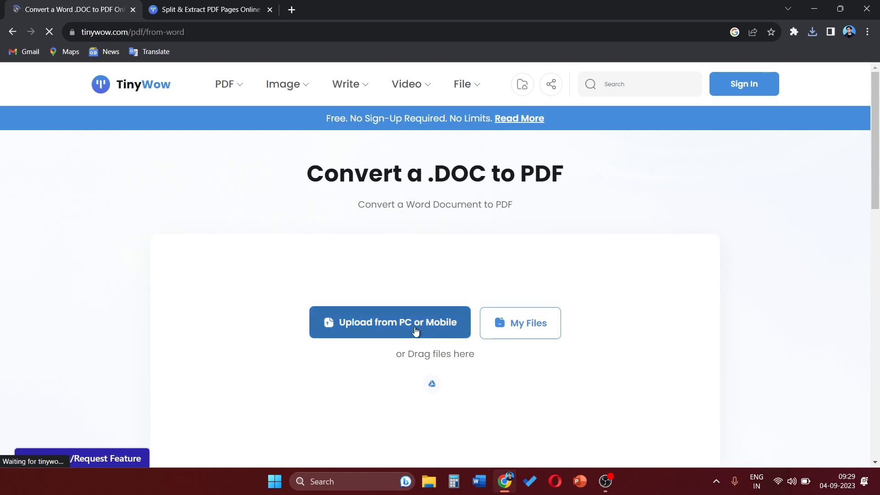
Upload 'Interview Questions' from the Downloads folder to TinyWow's Word-to-PDF converter.
click(390, 322)
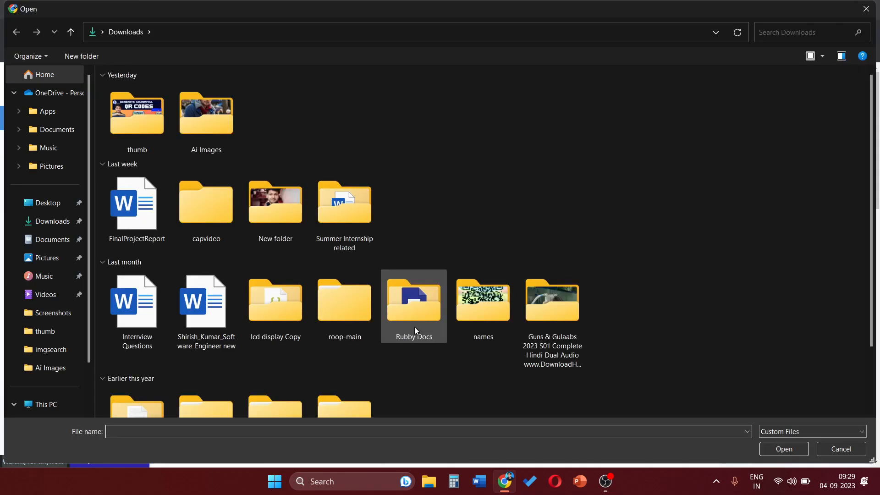
scroll(down, 3)
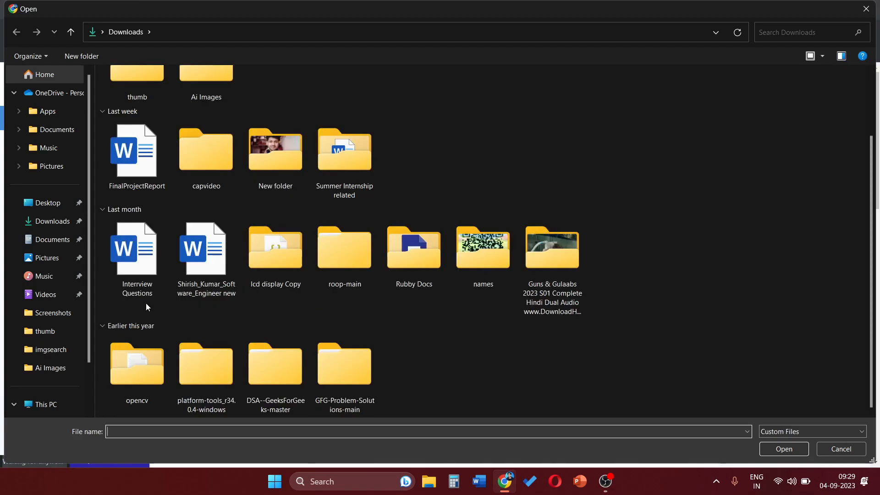
click(275, 247)
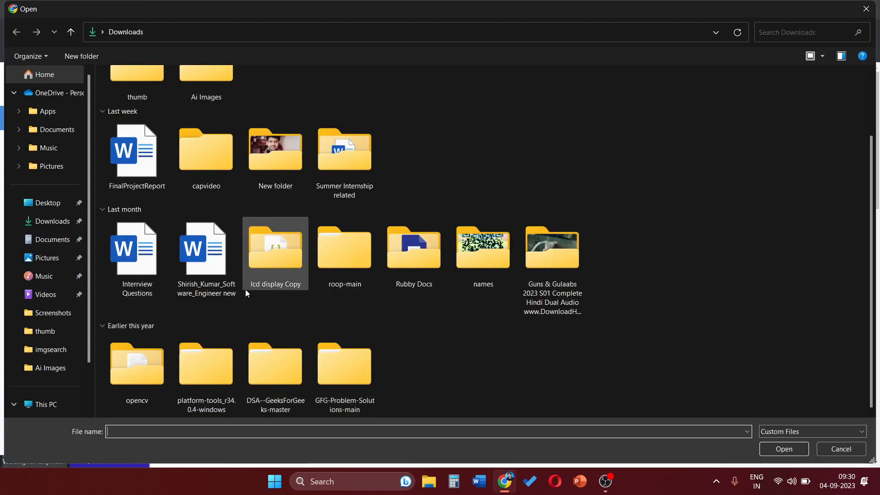
click(136, 249)
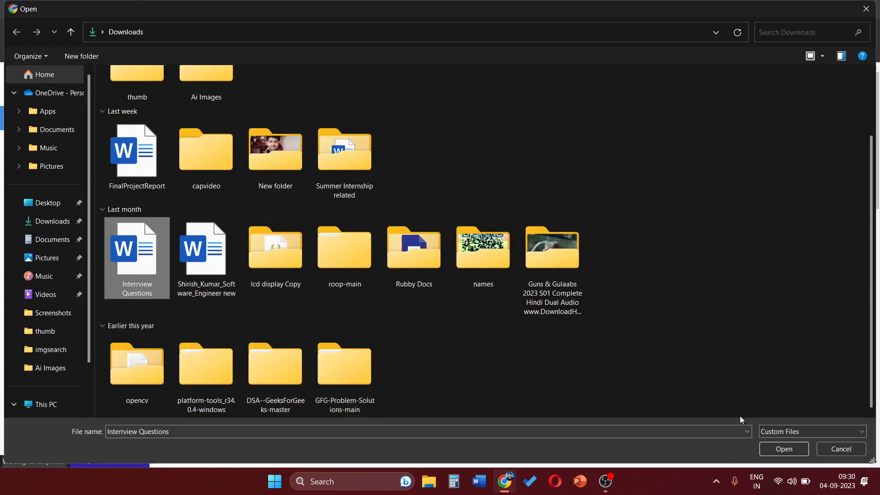
click(783, 449)
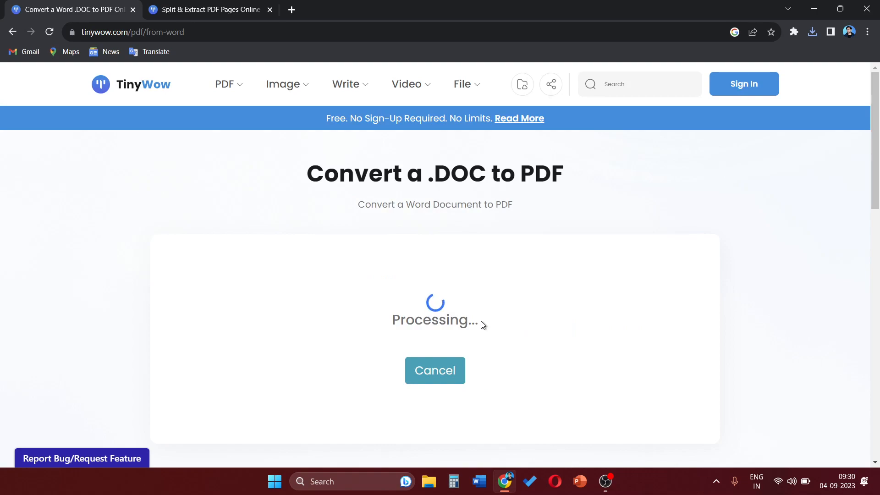
Wait for TinyWow to finish converting Interview Questions until 'Your file is ready' appears.
scroll(down, 3)
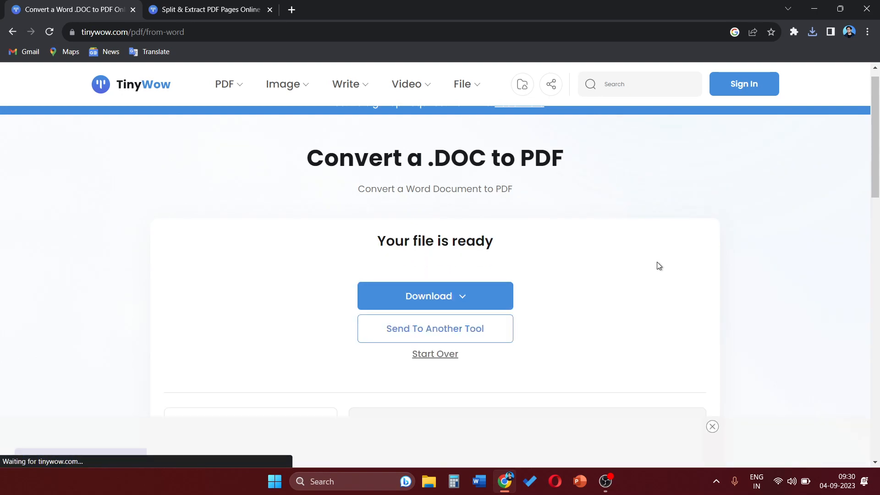
Download the converted Interview Questions PDF and show Chrome's recent downloads list.
click(434, 295)
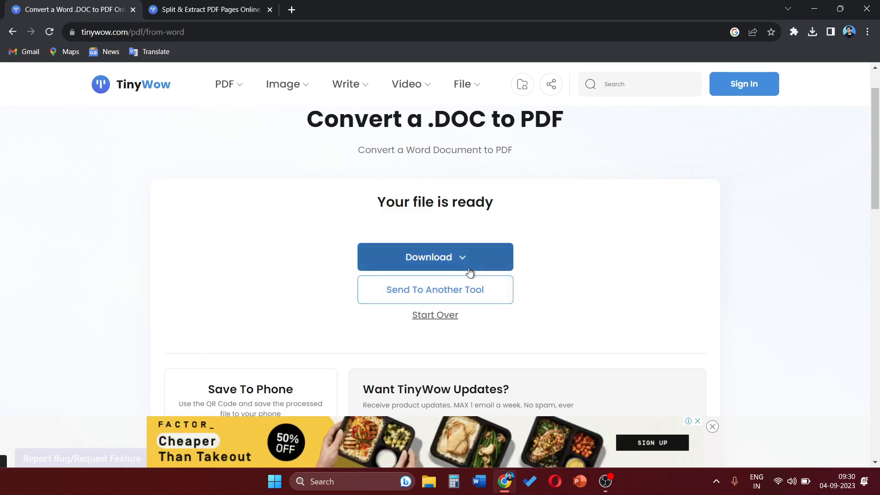
click(434, 257)
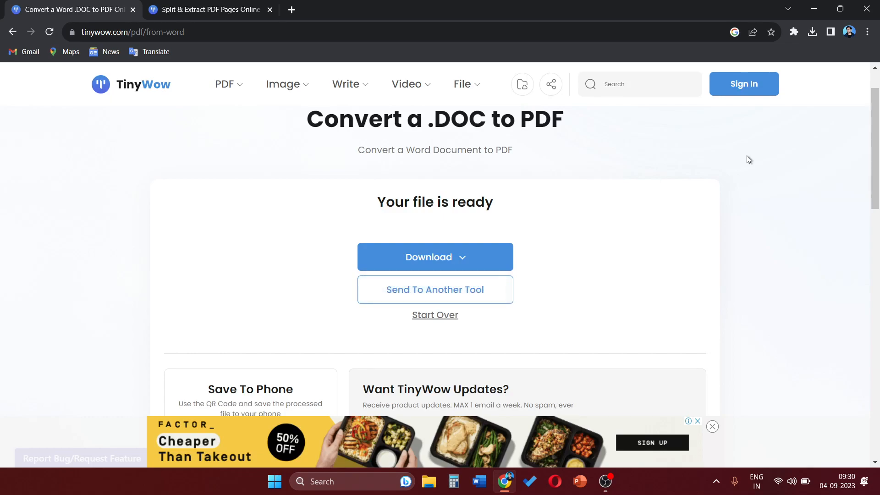
click(811, 32)
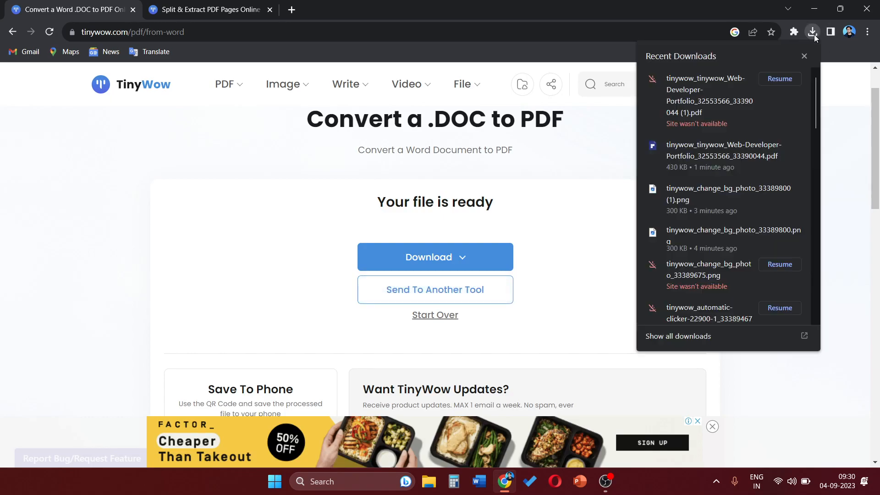
Resume the failed Web-Developer-Portfolio PDF download and open it in a new tab.
click(779, 78)
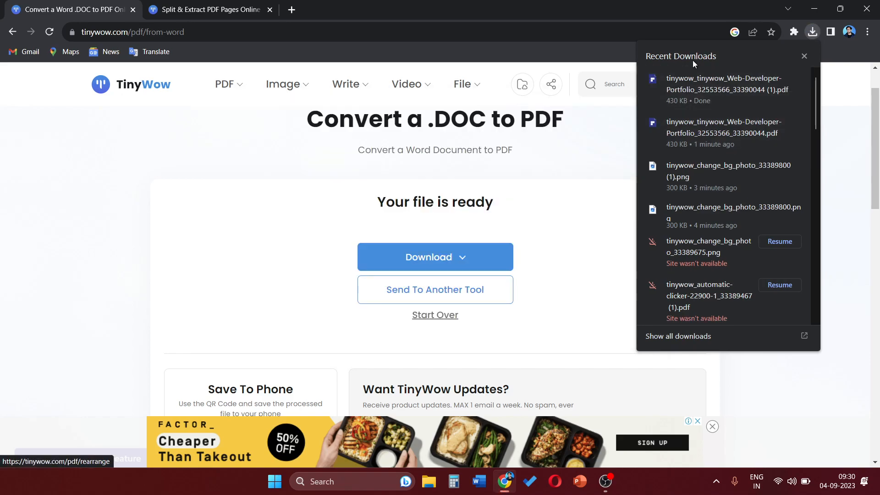
click(723, 85)
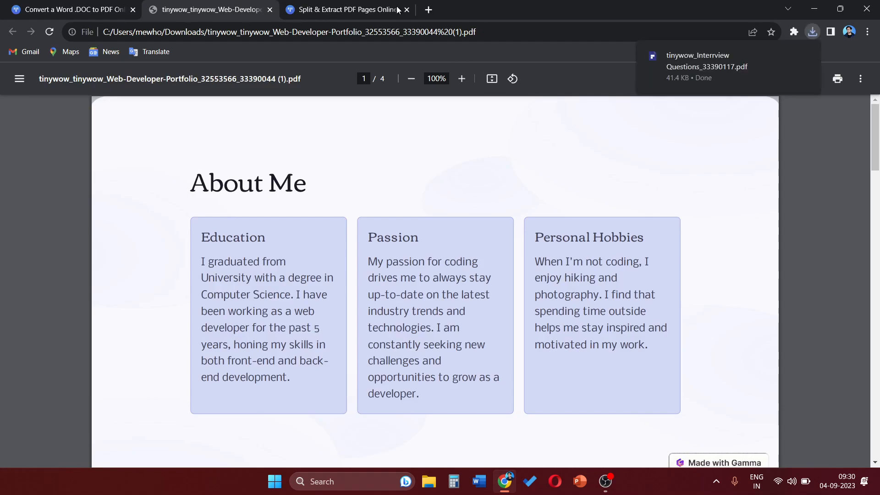
Open the tinywow Interview Questions PDF from downloads and scroll through its questions.
click(812, 32)
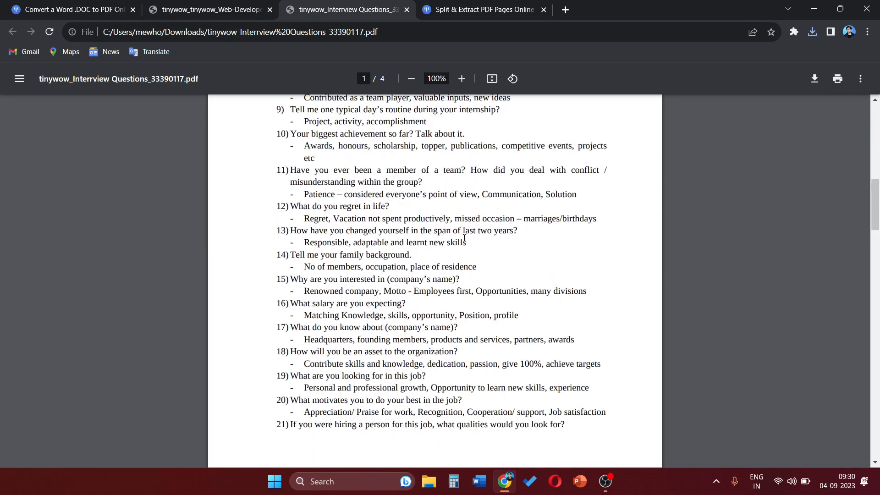
scroll(down, 3)
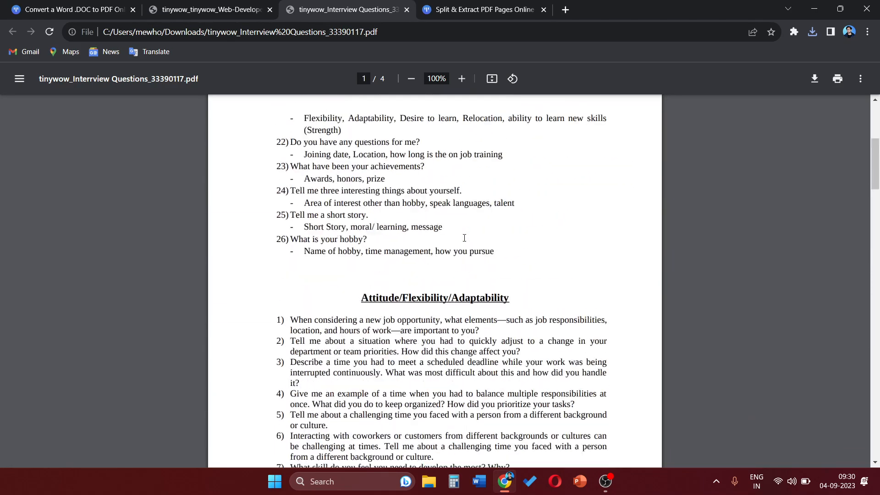
scroll(up, 3)
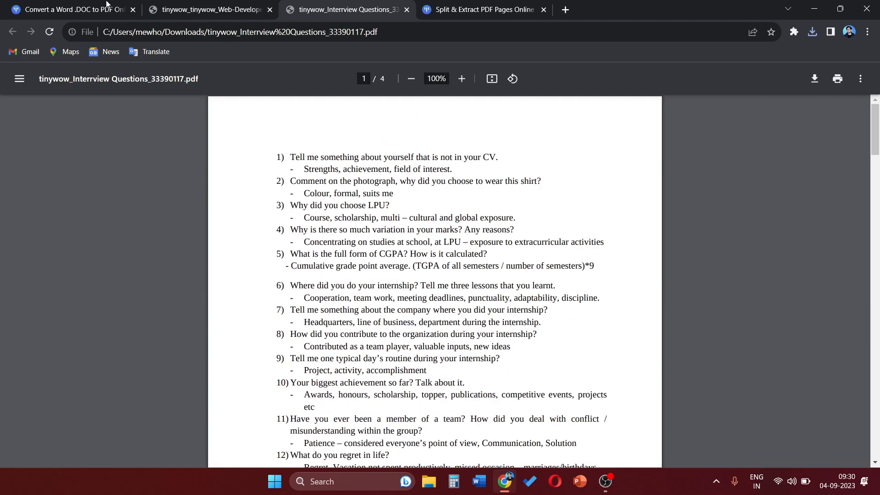